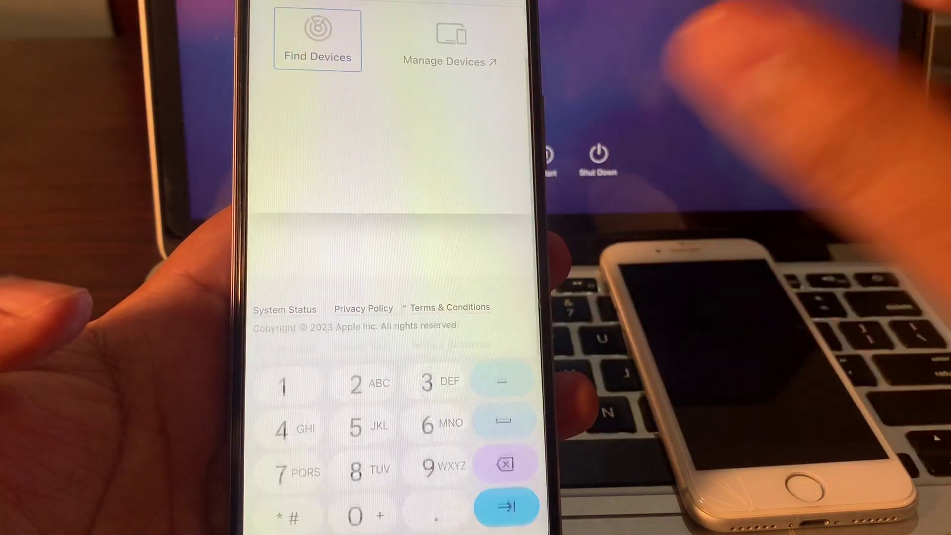
Show the list of devices on the account in Find Devices
left_click(317, 39)
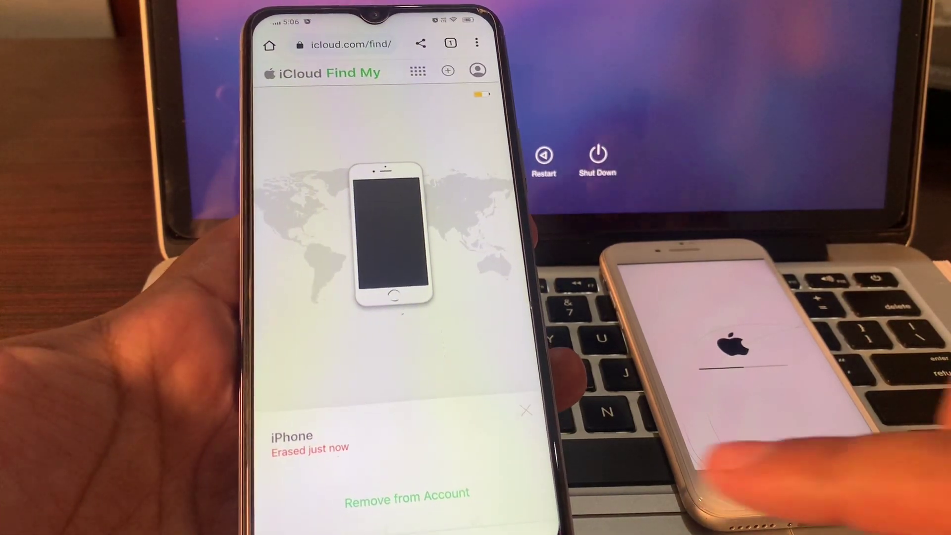
Start removing the erased iPhone from the account with Remove from Account
left_click(406, 508)
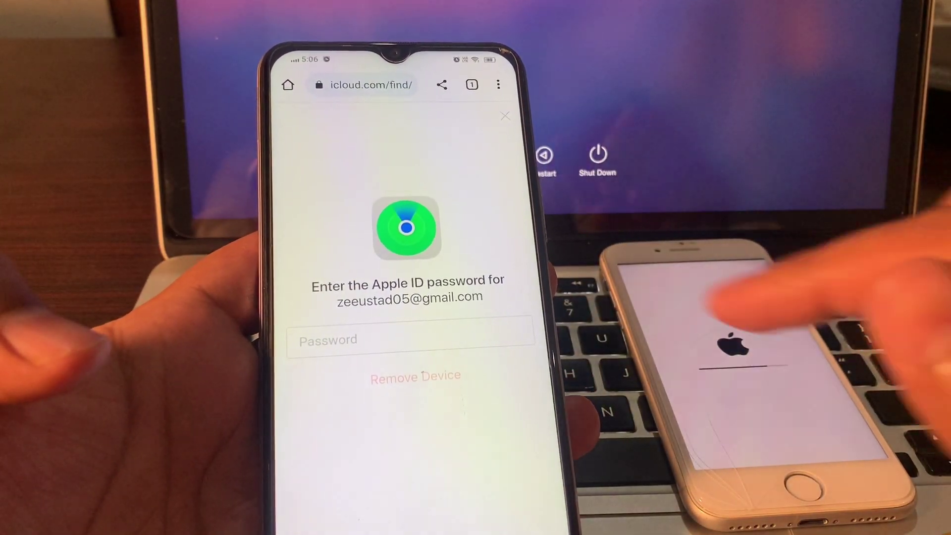
Enter the Apple ID password to confirm removing the iPhone
left_click(409, 340)
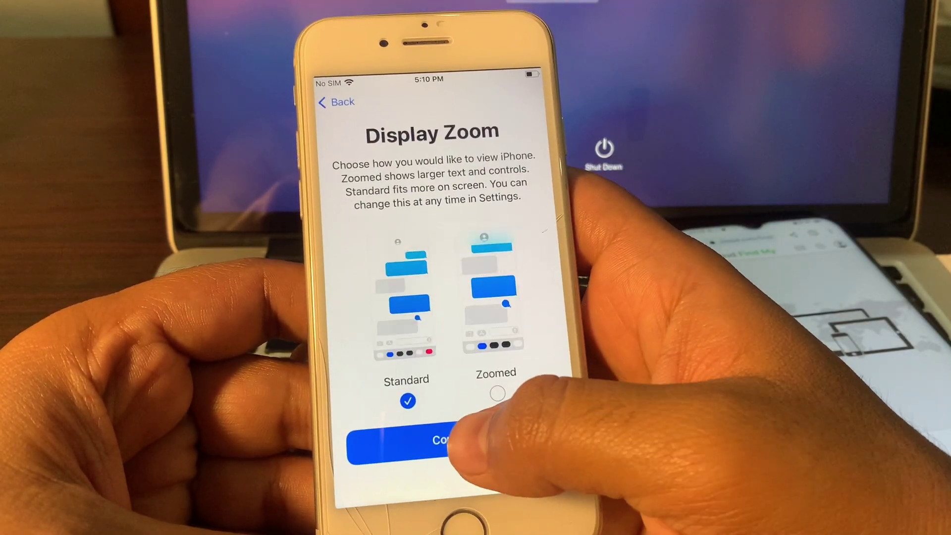
Keep Standard display zoom and continue to the Welcome to iPhone screen
left_click(430, 446)
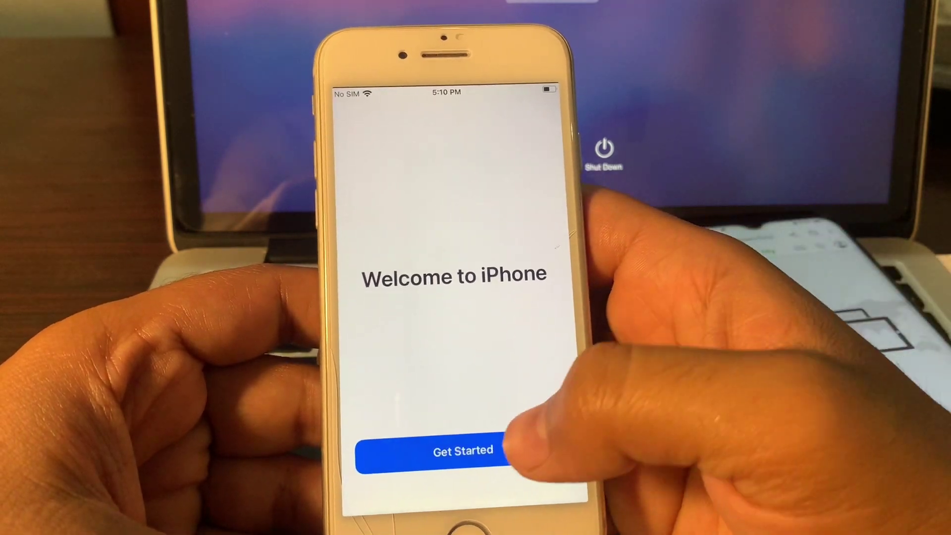